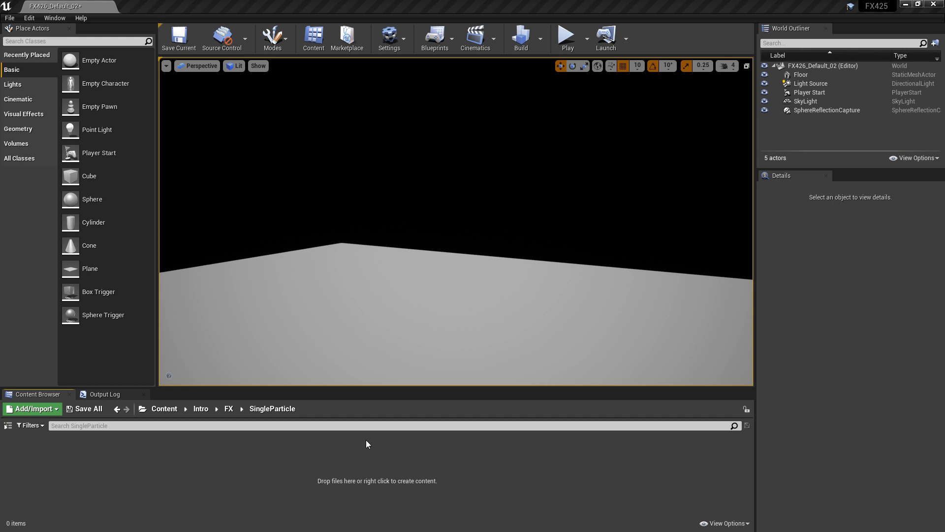
{"action": "mouse_move", "coordinate": [179, 465]}
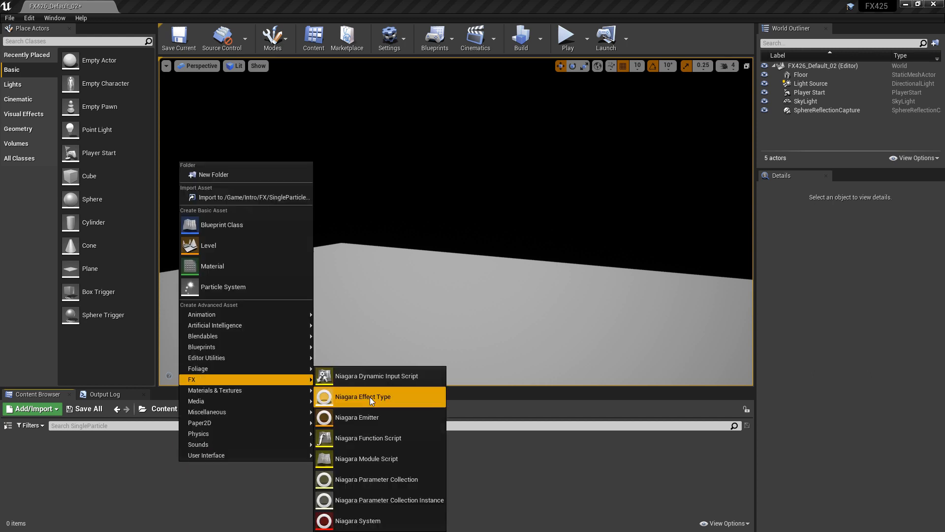
Step: Create a Niagara emitter from a template, named NE_One_01 in SingleParticle
{"action": "left_click", "coordinate": [357, 417]}
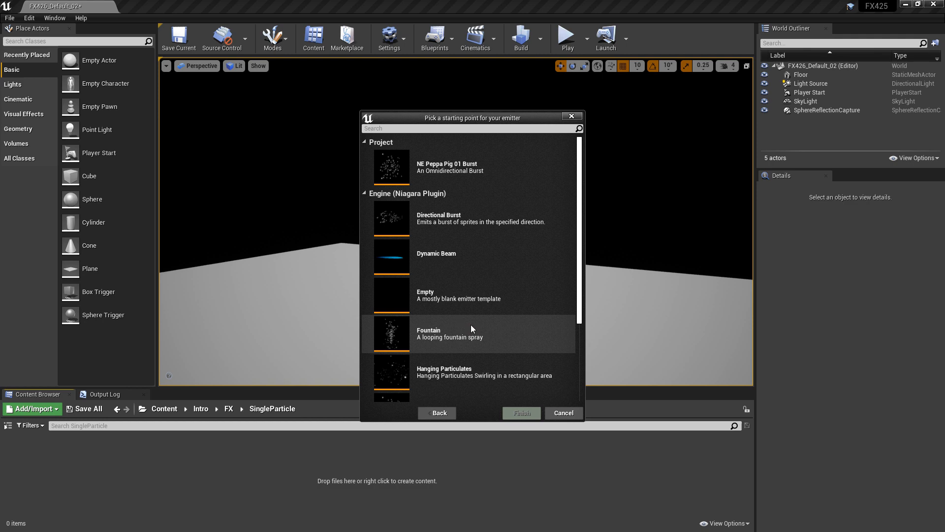
{"action": "left_click", "coordinate": [520, 413]}
{"action": "type", "text": "NE_One_01"}
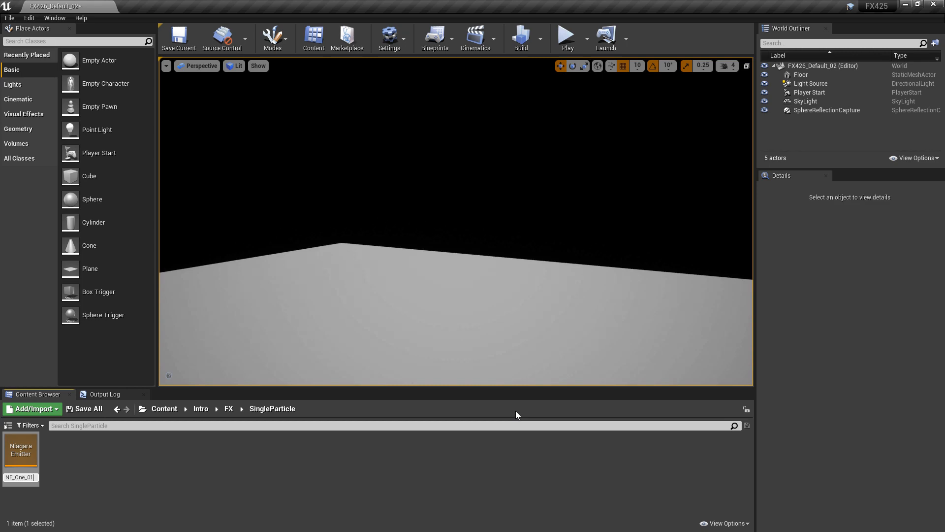
Step: Edit NE_One_01 and show its Sprite Renderer settings
{"action": "double_click", "coordinate": [21, 451]}
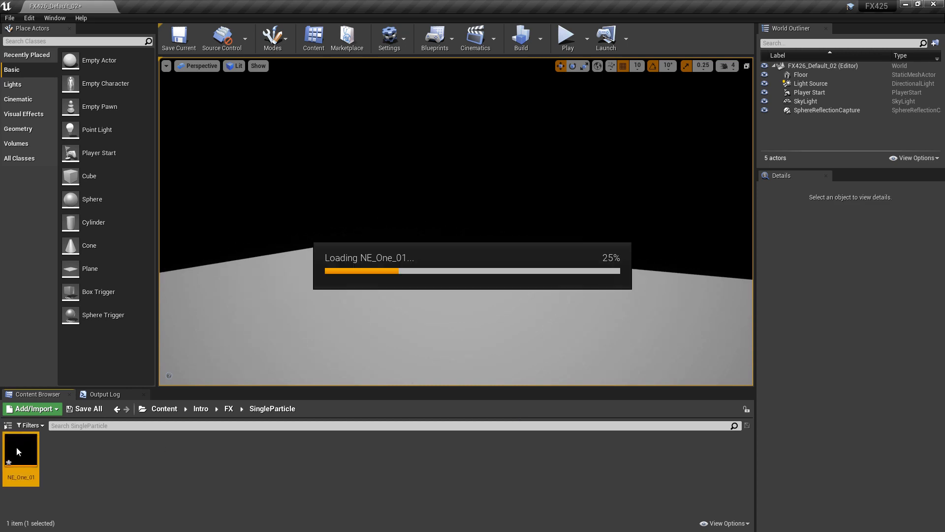
{"action": "double_click", "coordinate": [20, 451]}
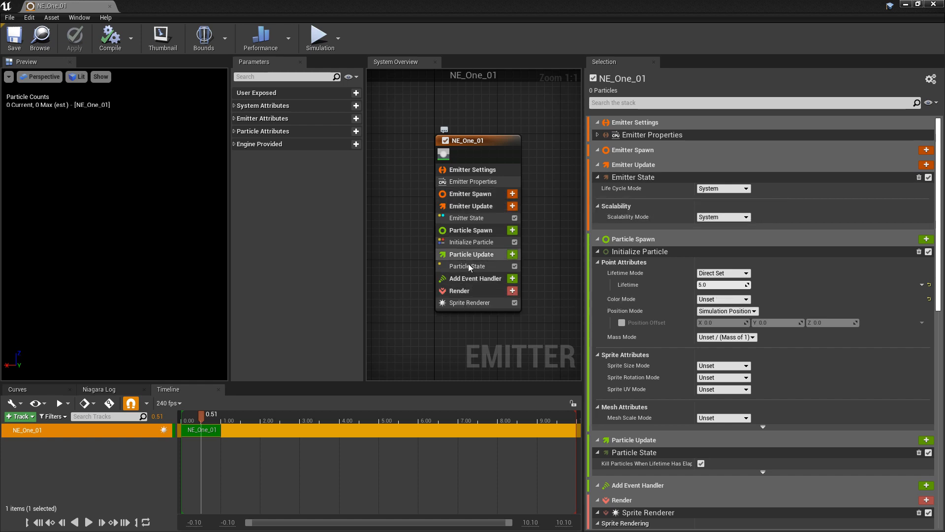
{"action": "mouse_move", "coordinate": [497, 230]}
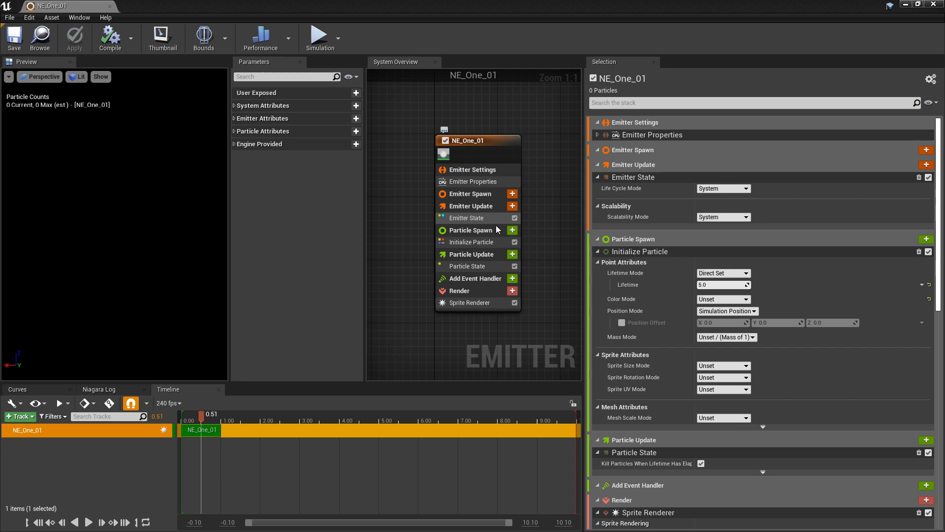
{"action": "mouse_move", "coordinate": [471, 254]}
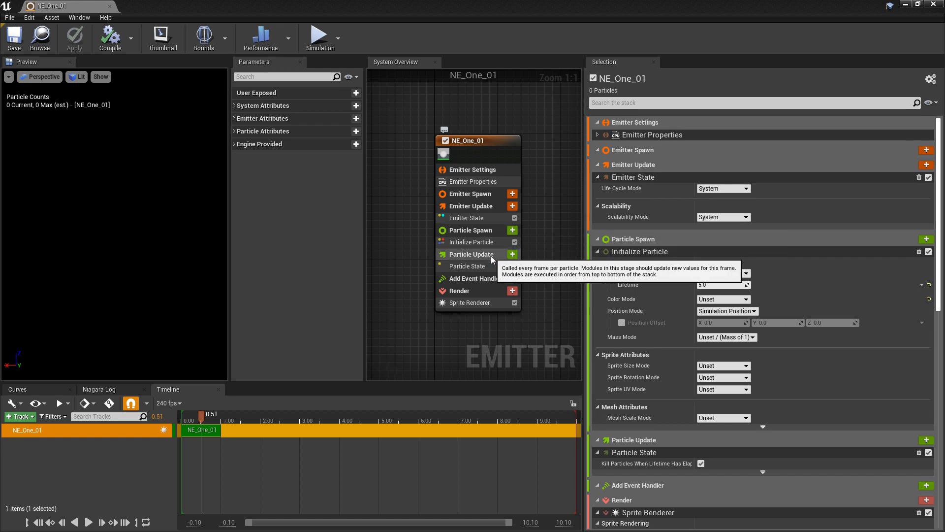
{"action": "left_click", "coordinate": [470, 302]}
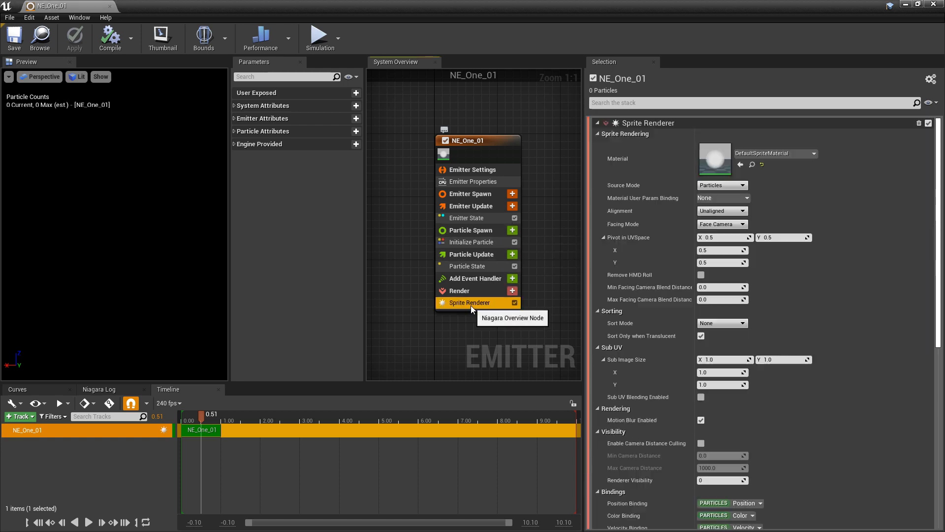
{"action": "mouse_move", "coordinate": [624, 190]}
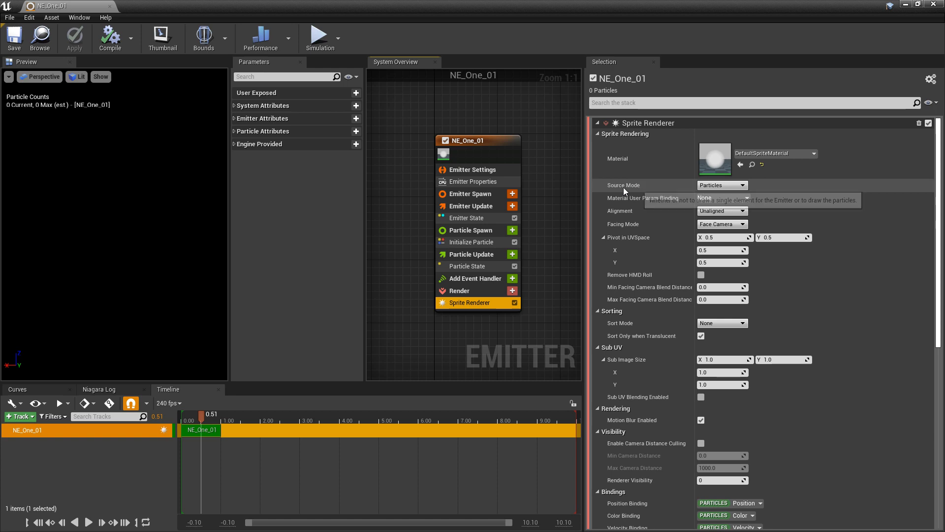
{"action": "mouse_move", "coordinate": [720, 187]}
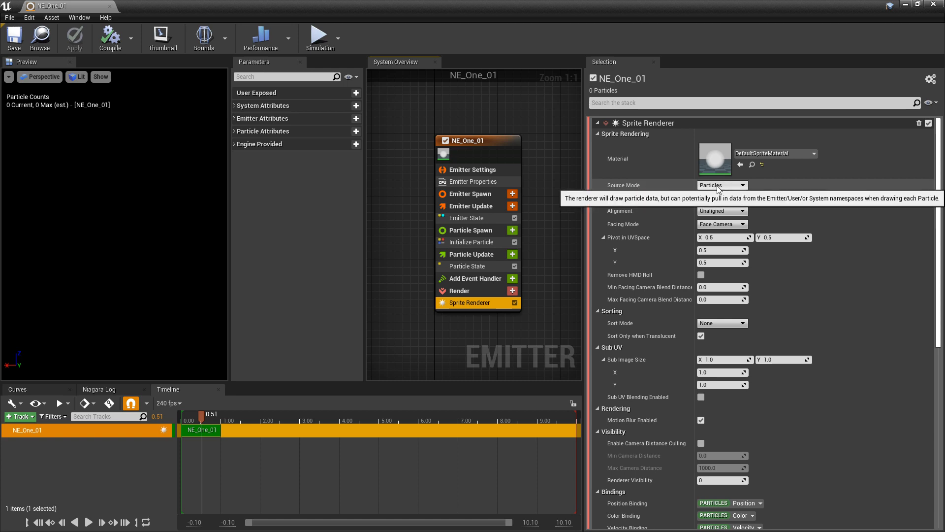
{"action": "mouse_move", "coordinate": [529, 220]}
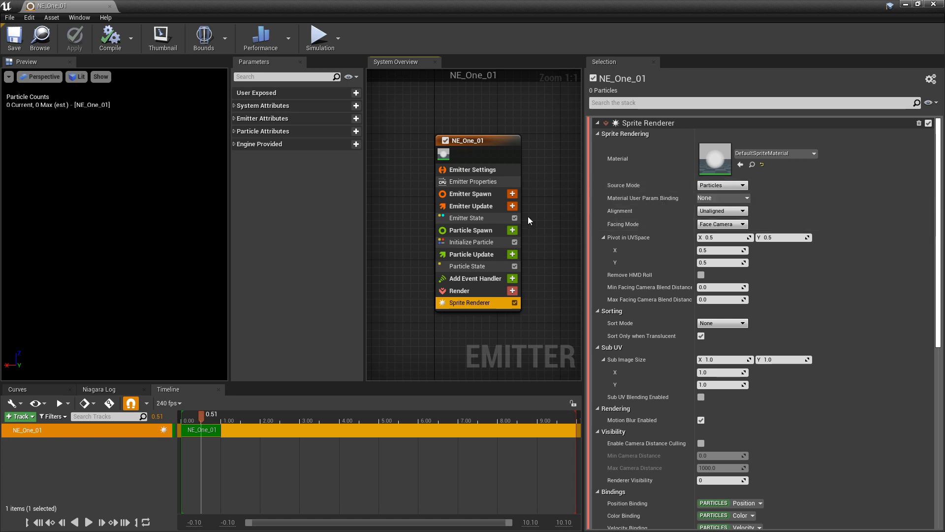
{"action": "mouse_move", "coordinate": [722, 186]}
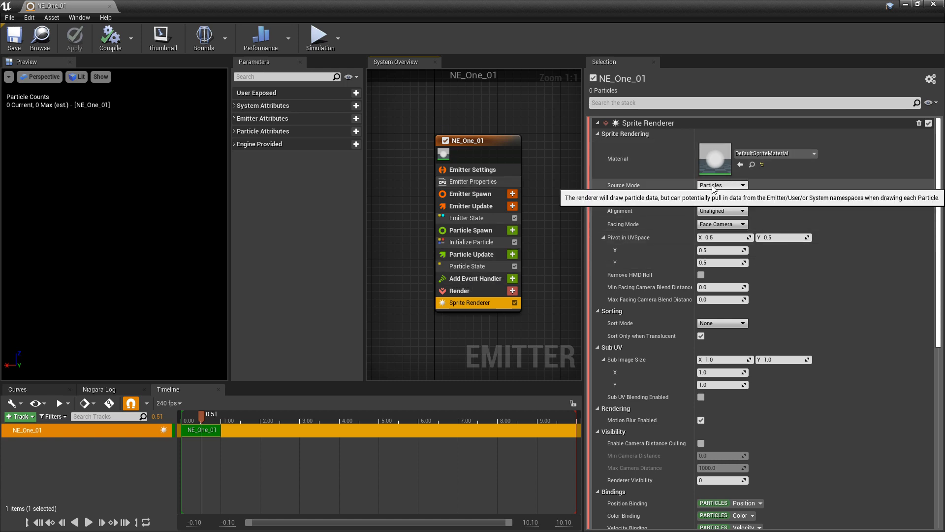
Step: Set the renderer Source Mode to Emitter, remove the particle modules, and save NE_One_01
{"action": "left_click", "coordinate": [721, 185]}
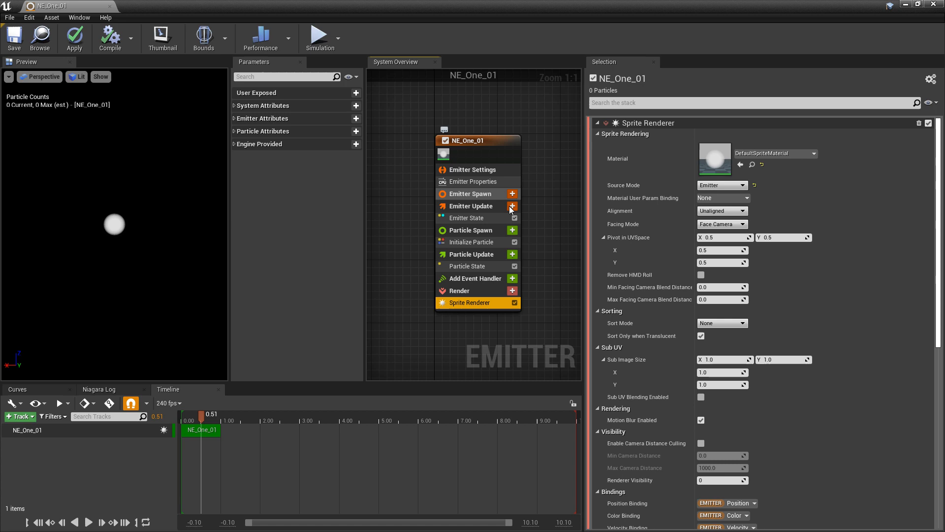
{"action": "mouse_move", "coordinate": [178, 246]}
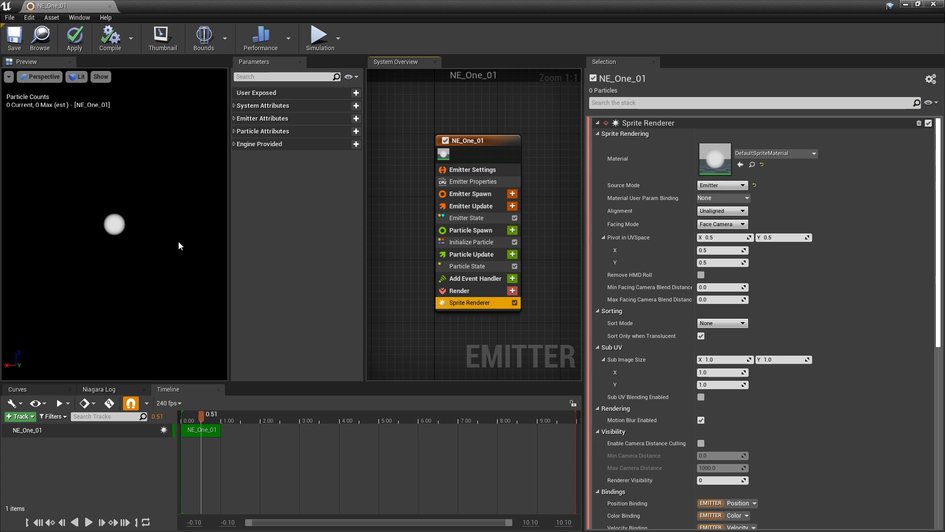
{"action": "mouse_move", "coordinate": [160, 193]}
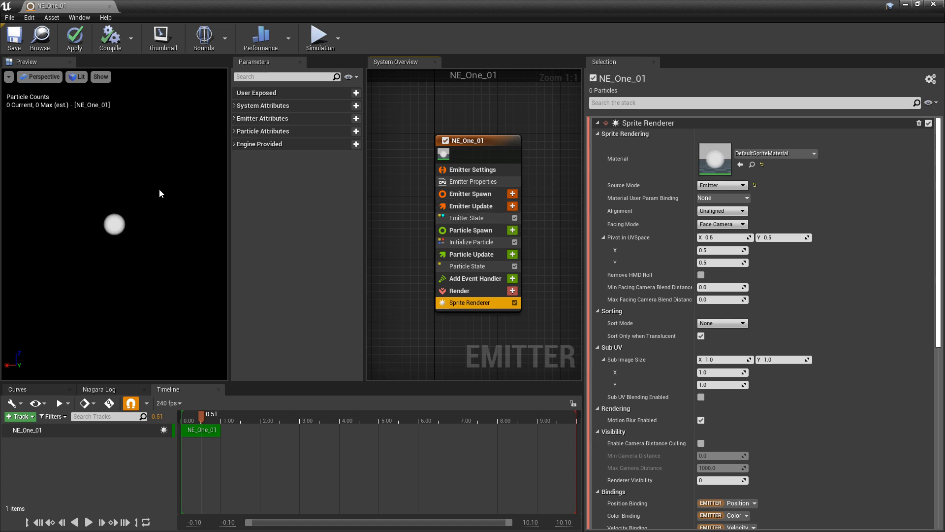
{"action": "mouse_move", "coordinate": [201, 405]}
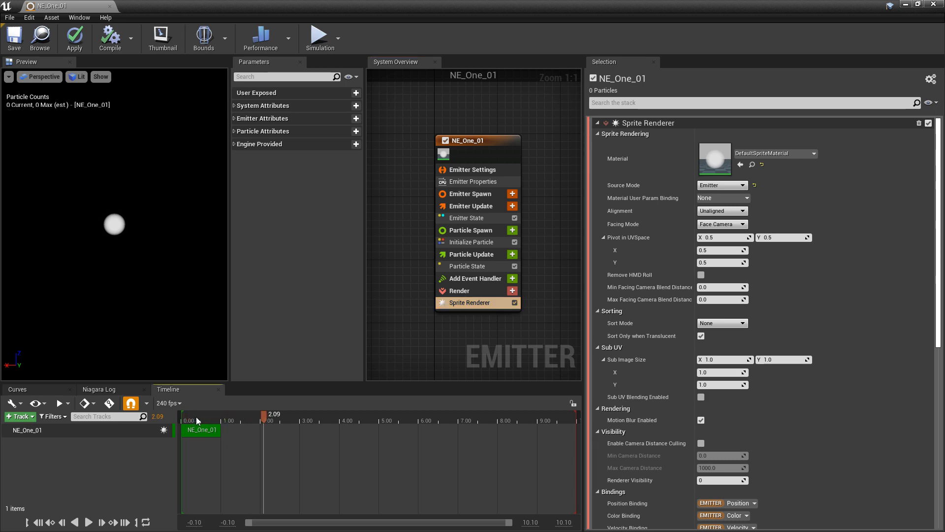
{"action": "mouse_move", "coordinate": [491, 348]}
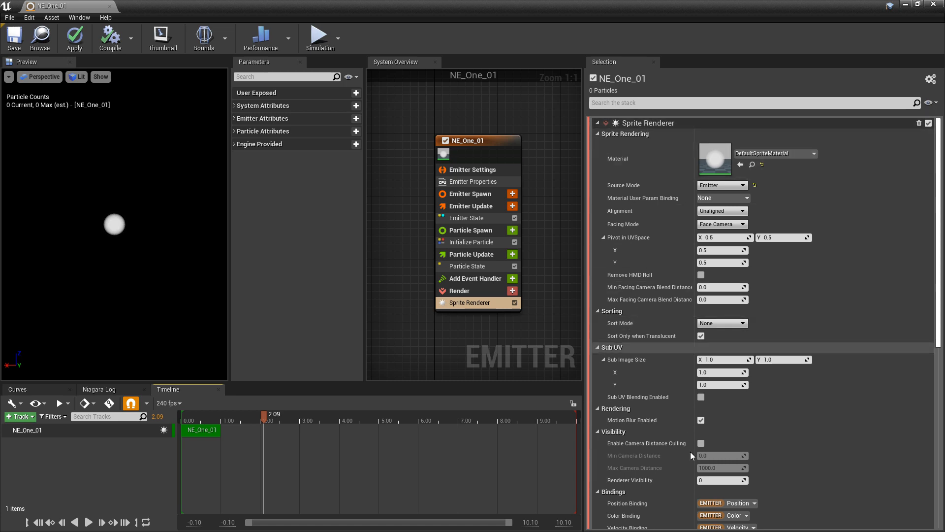
{"action": "scroll", "scroll_direction": "down", "scroll_amount": 3}
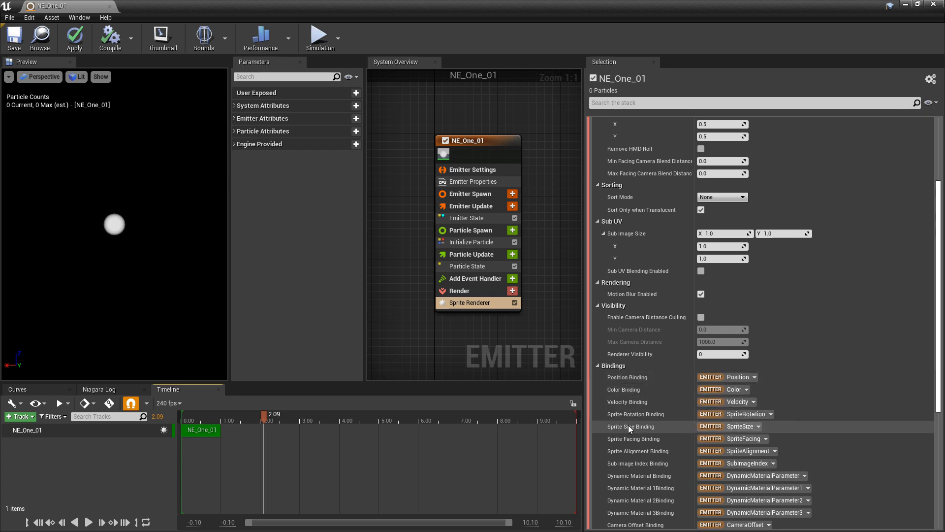
{"action": "left_click", "coordinate": [472, 242]}
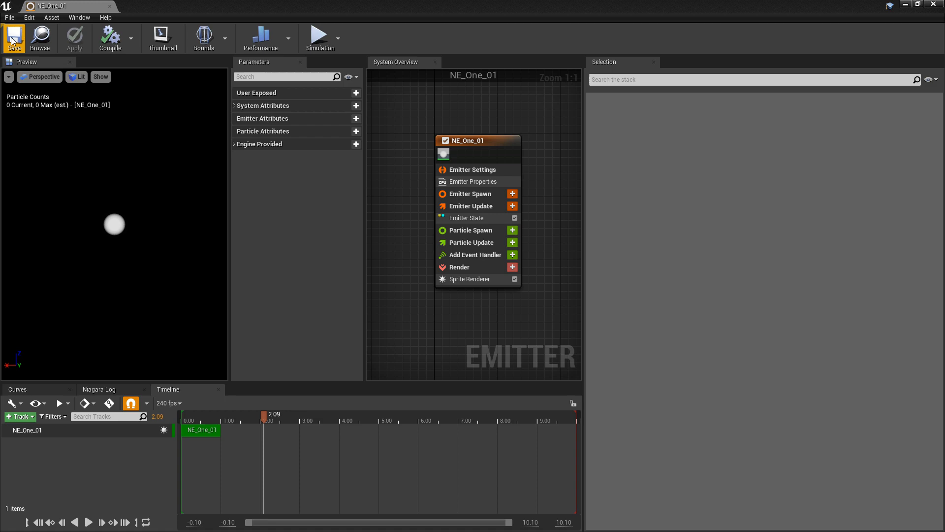
{"action": "left_click", "coordinate": [469, 279]}
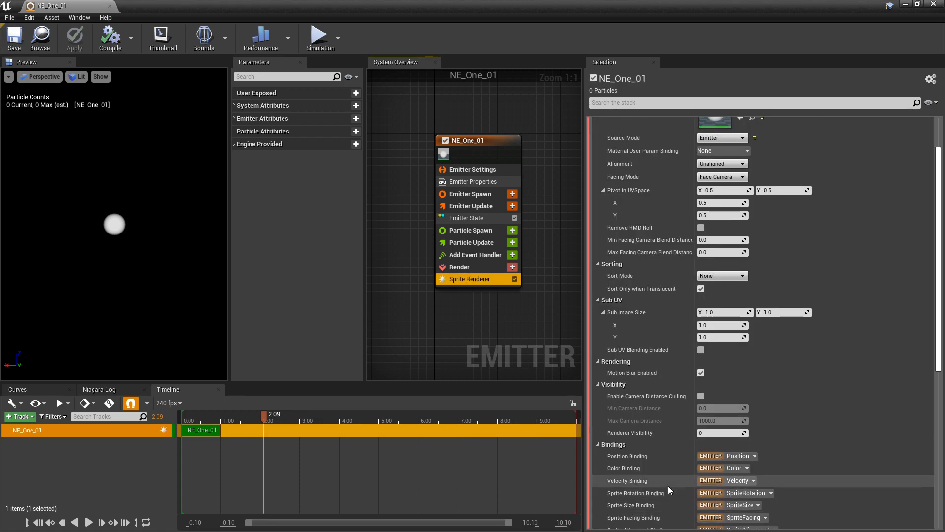
{"action": "mouse_move", "coordinate": [662, 493]}
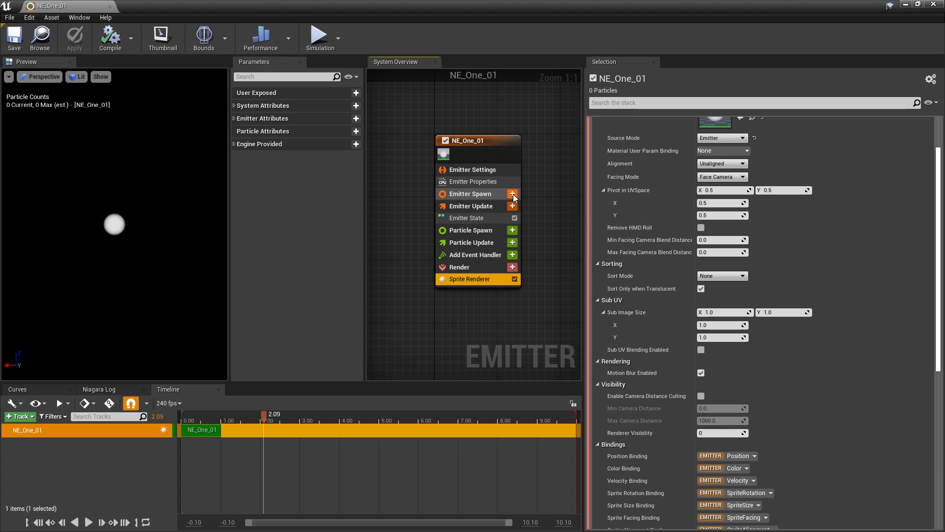
Step: Add an empty Set Parameters module to Emitter Spawn, then review the Sprite Renderer source mode
{"action": "left_click", "coordinate": [512, 194]}
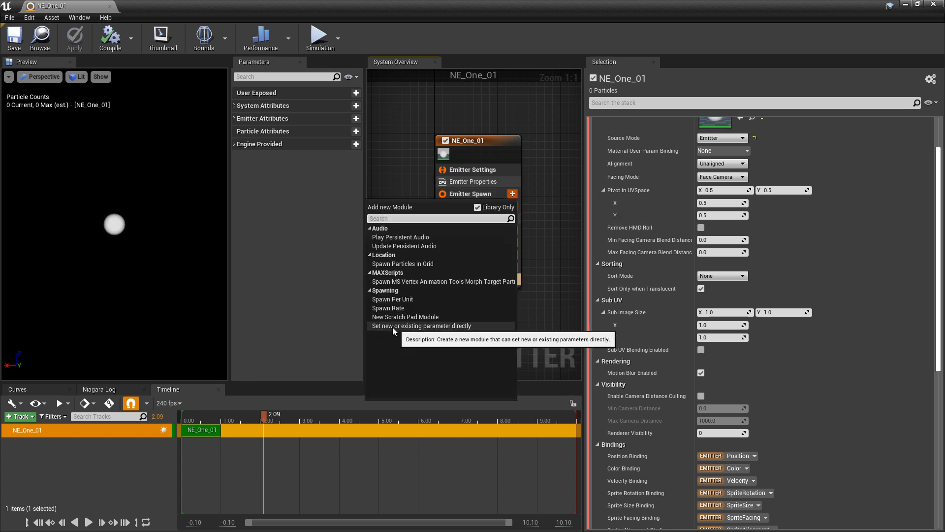
{"action": "left_click", "coordinate": [423, 326]}
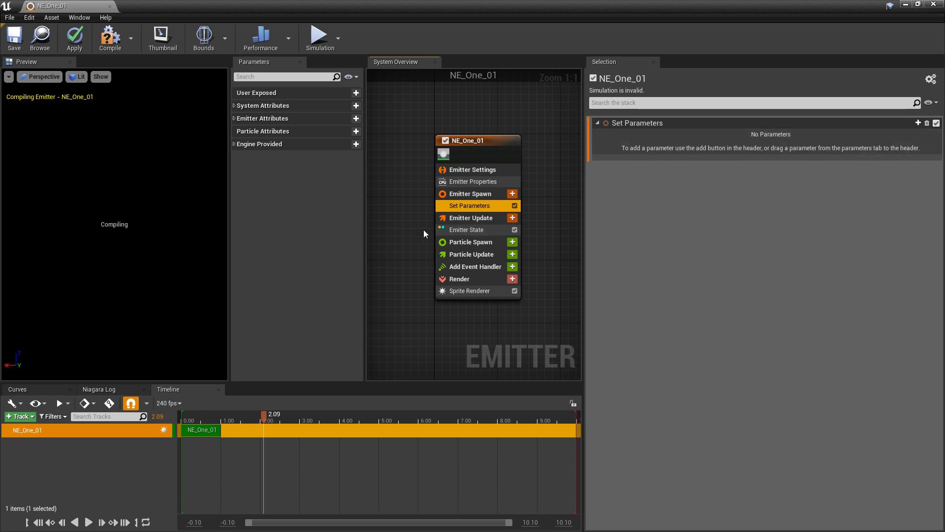
{"action": "left_click", "coordinate": [918, 123]}
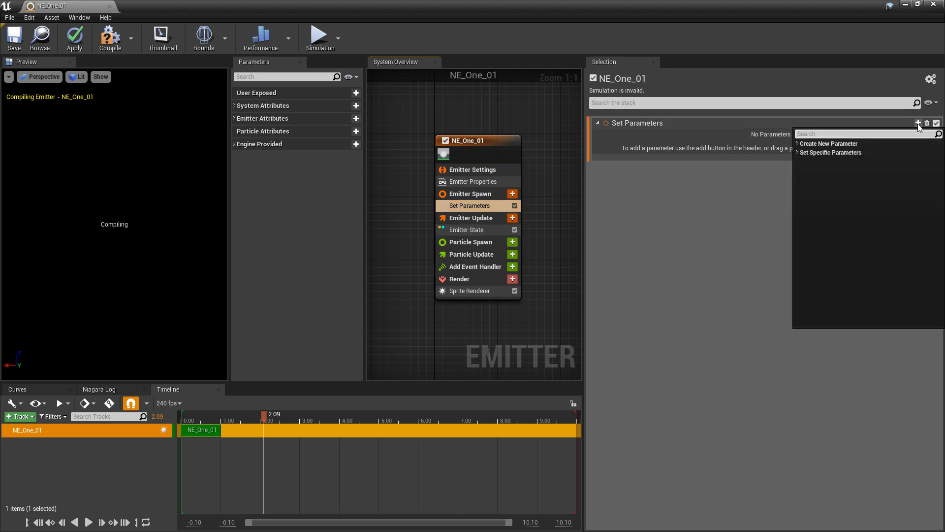
{"action": "type", "text": "posi"}
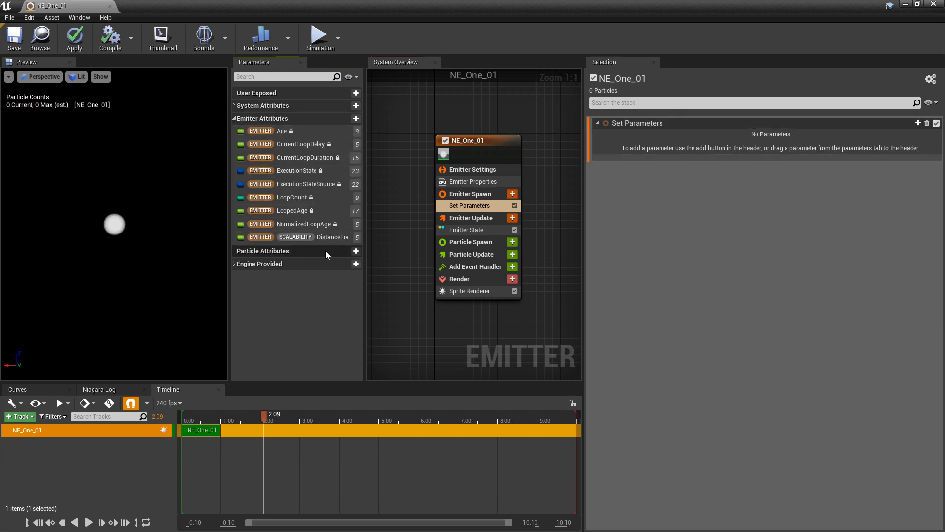
{"action": "mouse_move", "coordinate": [463, 308]}
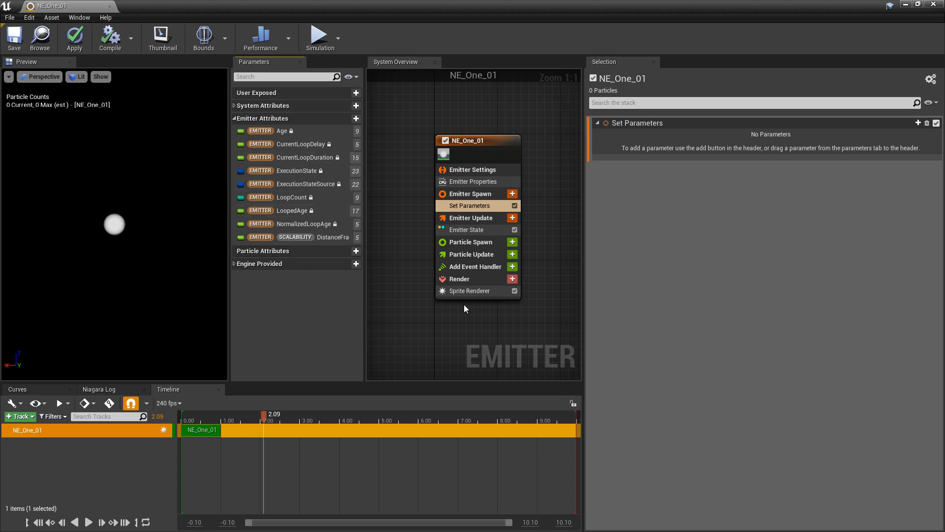
{"action": "mouse_move", "coordinate": [348, 130]}
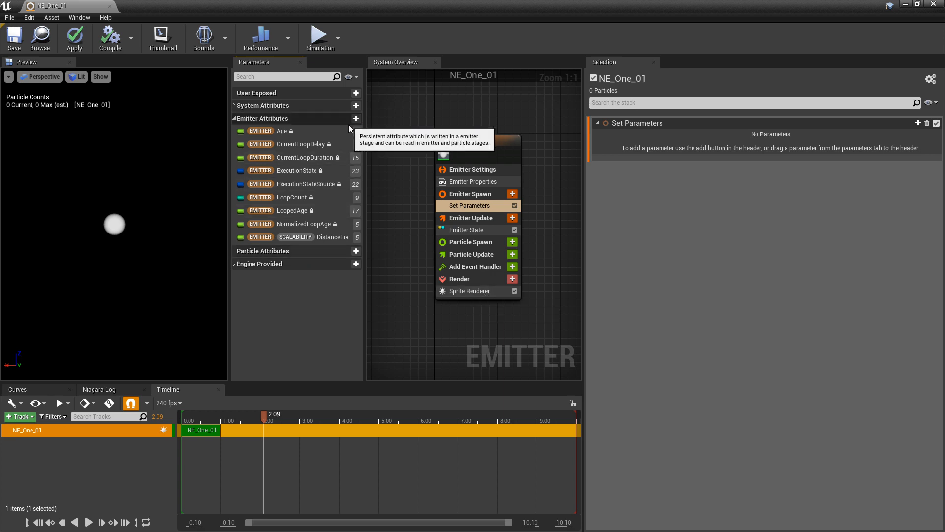
{"action": "left_click", "coordinate": [469, 291]}
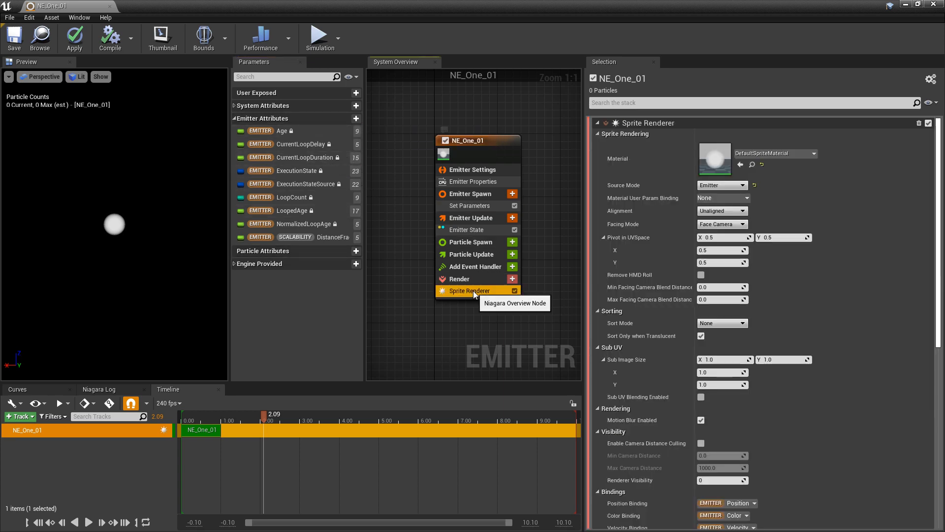
{"action": "scroll", "scroll_direction": "down", "scroll_amount": 3}
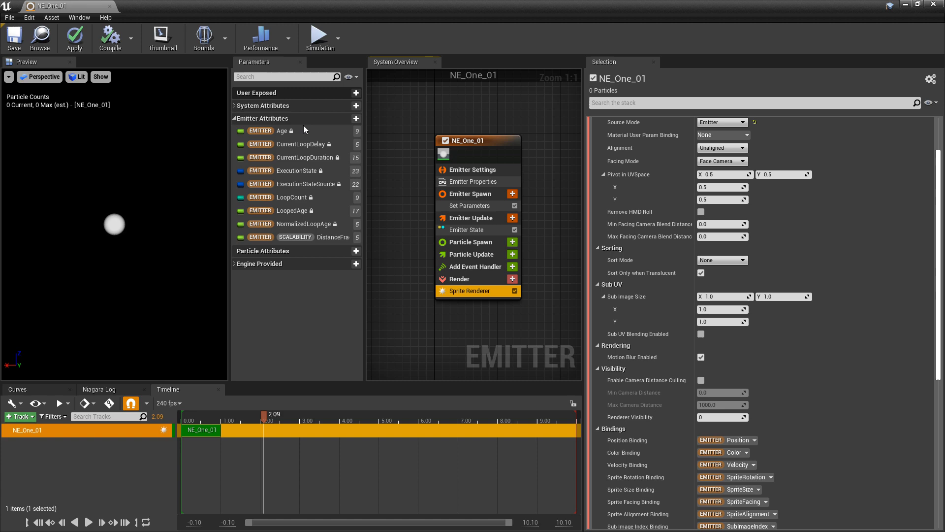
Step: Add a Linear Color emitter attribute and set it in Emitter Spawn via Set Color
{"action": "left_click", "coordinate": [356, 119]}
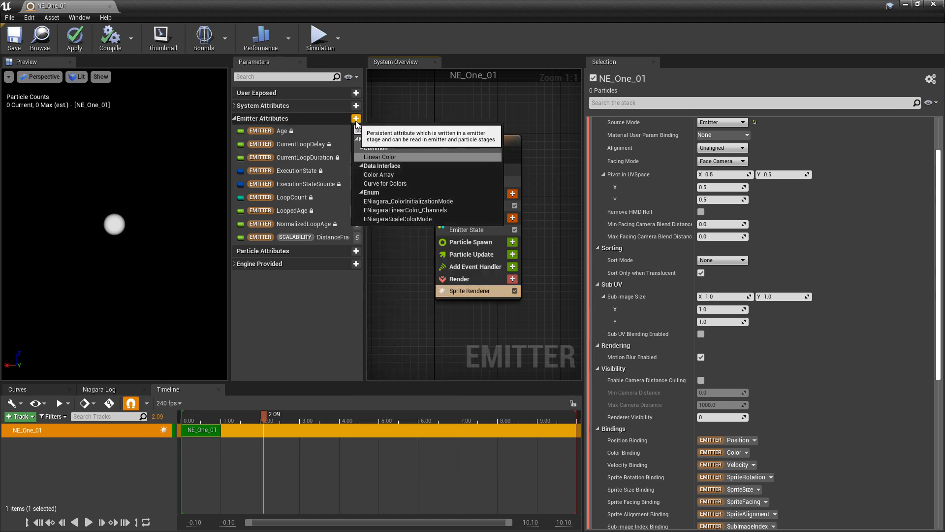
{"action": "left_click", "coordinate": [381, 157]}
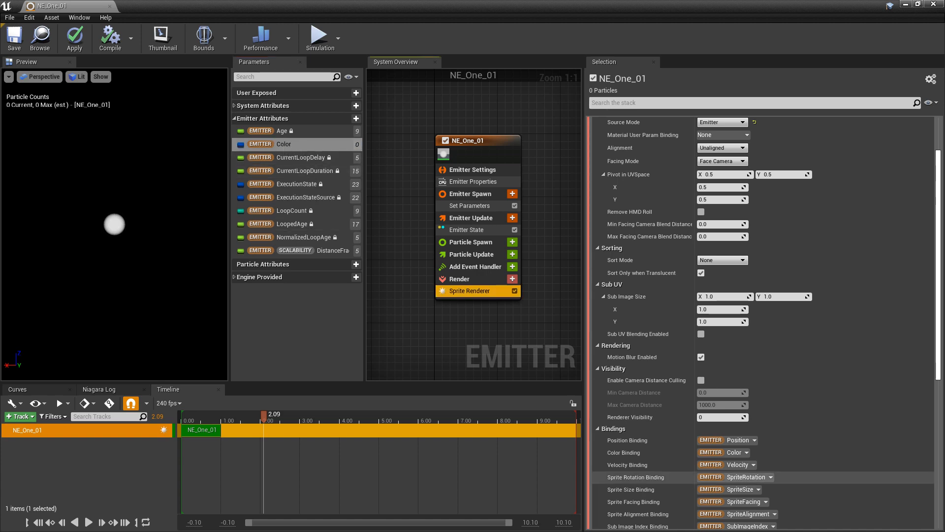
{"action": "mouse_move", "coordinate": [284, 144]}
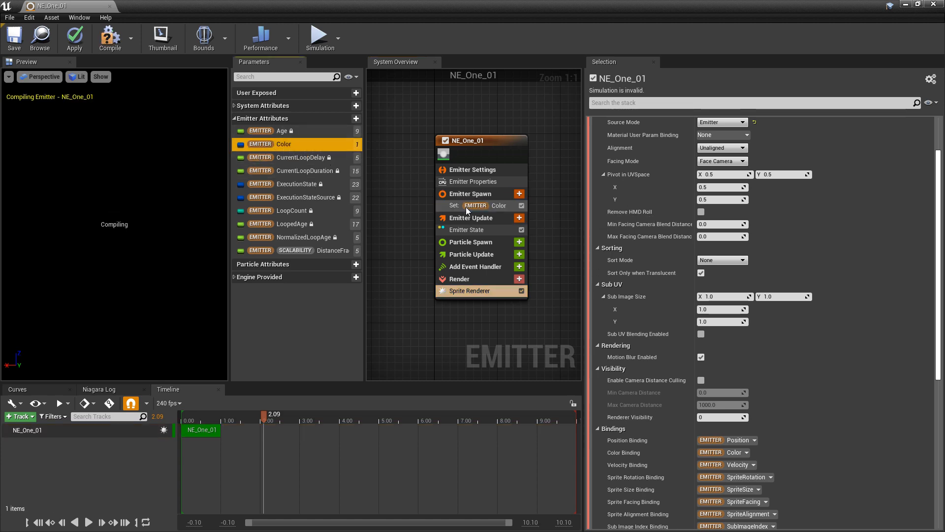
{"action": "left_click", "coordinate": [477, 205]}
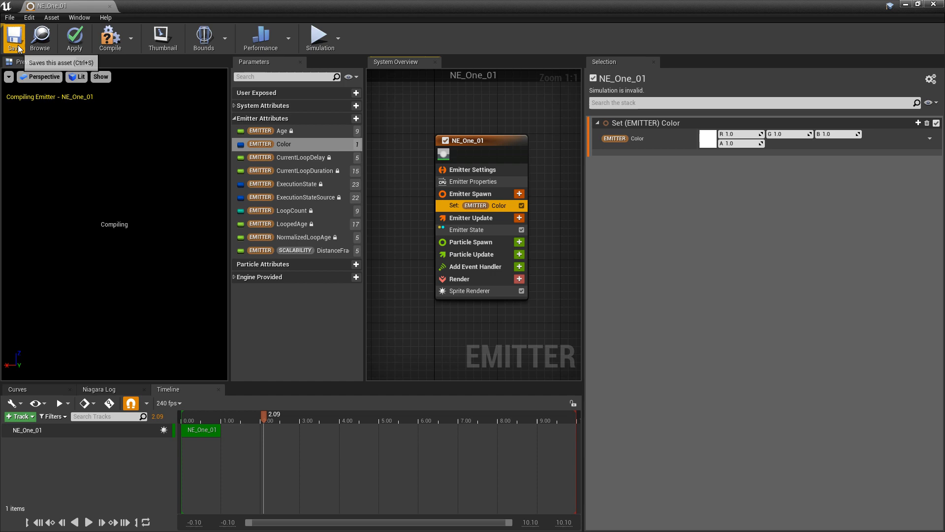
Step: Pick a blue Emitter Color in the colour picker
{"action": "left_click", "coordinate": [705, 137]}
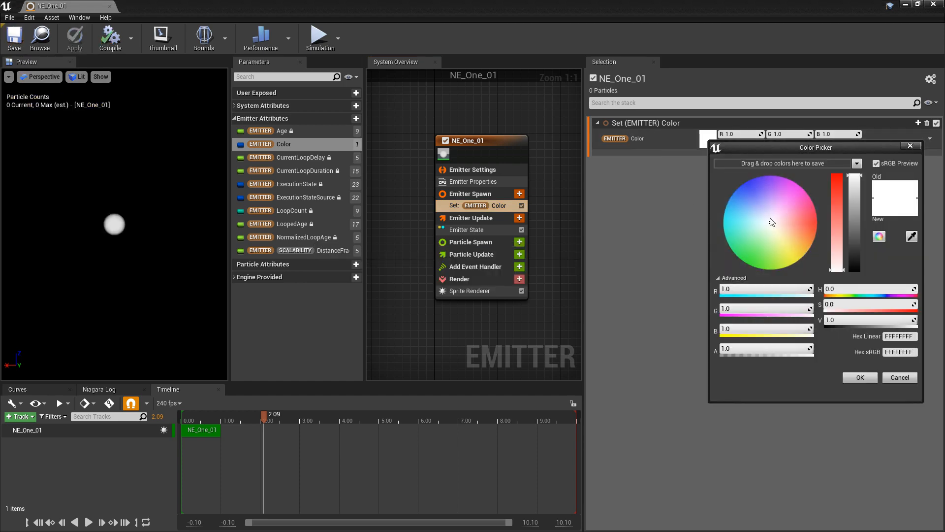
{"action": "left_click", "coordinate": [738, 187]}
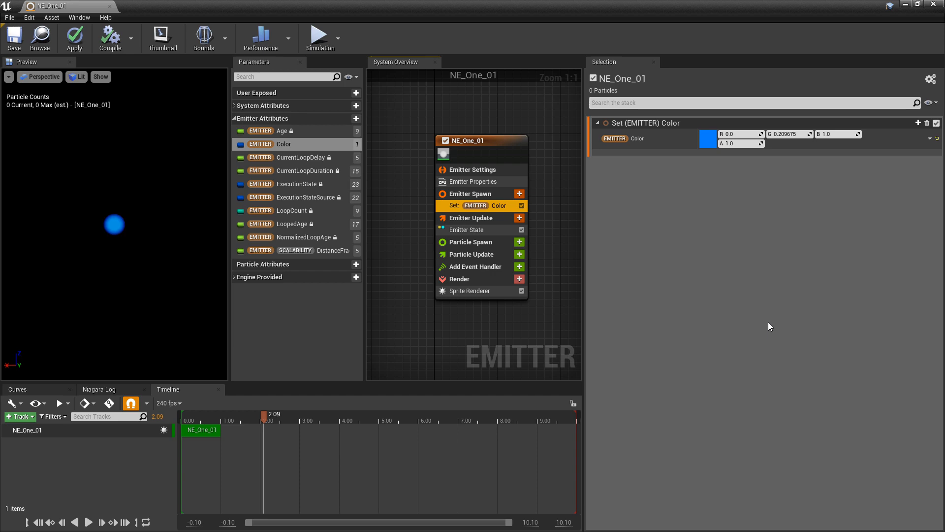
{"action": "mouse_move", "coordinate": [477, 205]}
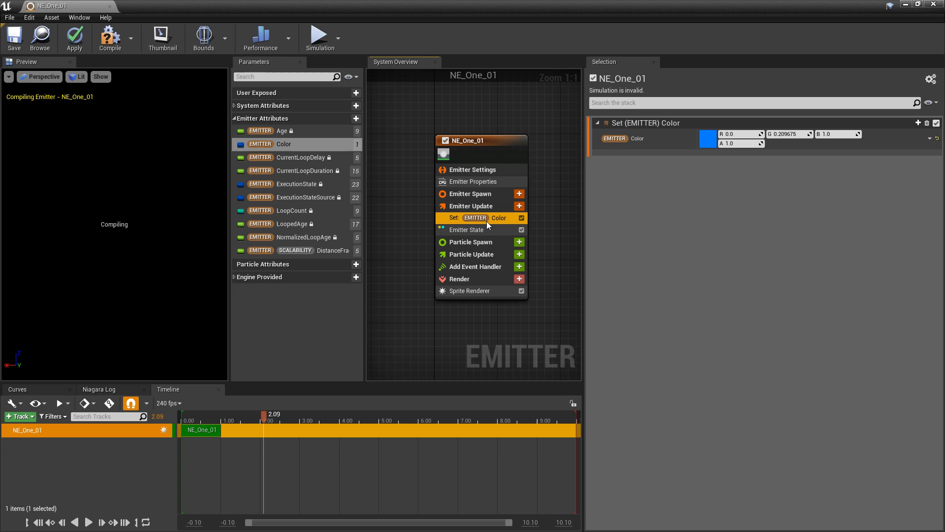
{"action": "mouse_move", "coordinate": [660, 156]}
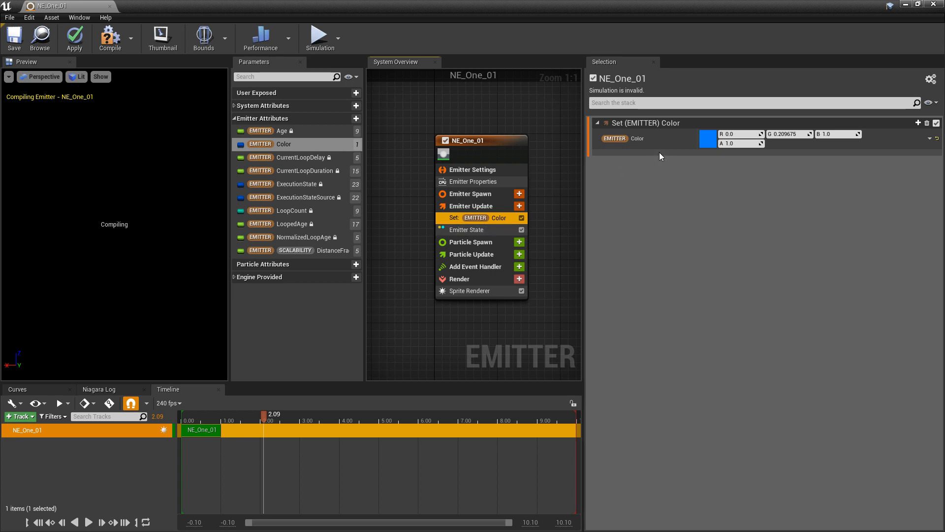
Step: Break the colour into R, G, B, A and drive alpha from a curve over NormalizedLoopAge
{"action": "left_click", "coordinate": [931, 140]}
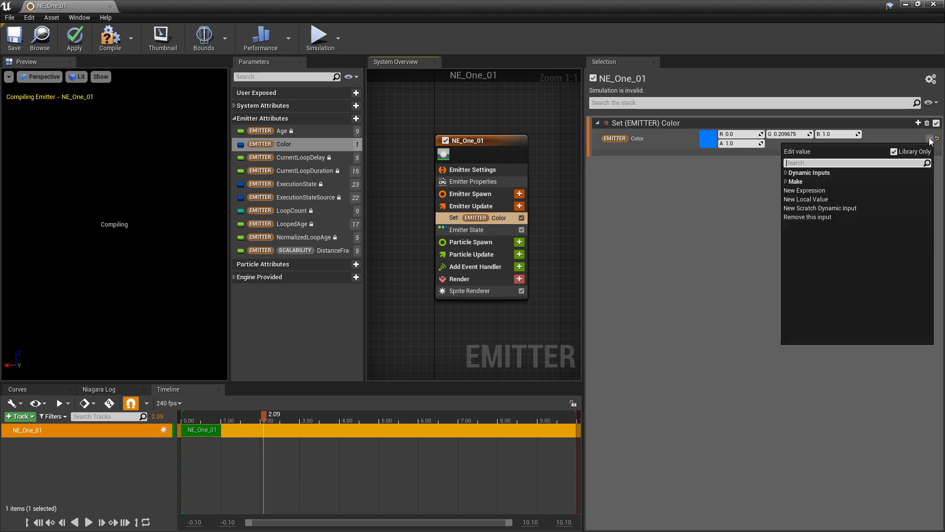
{"action": "type", "text": "bre"}
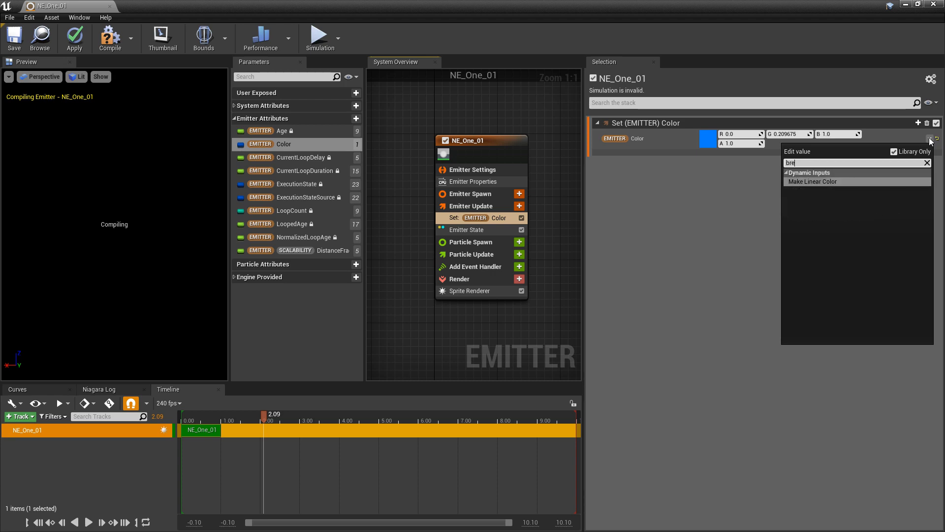
{"action": "left_click", "coordinate": [813, 181]}
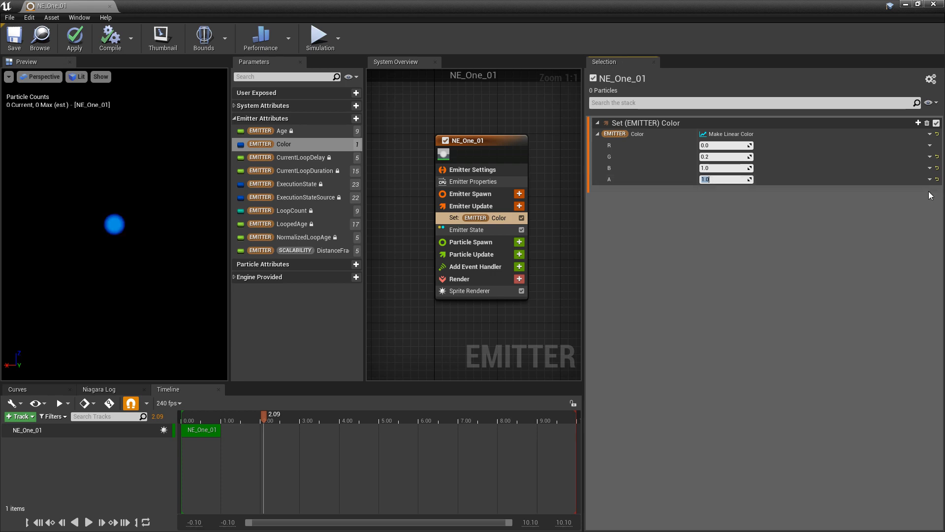
{"action": "left_click", "coordinate": [928, 179]}
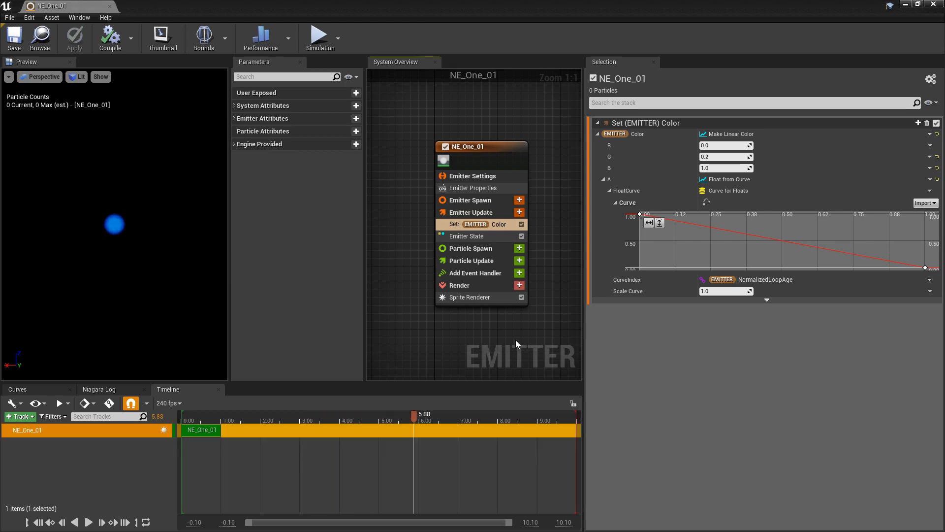
{"action": "mouse_move", "coordinate": [546, 309]}
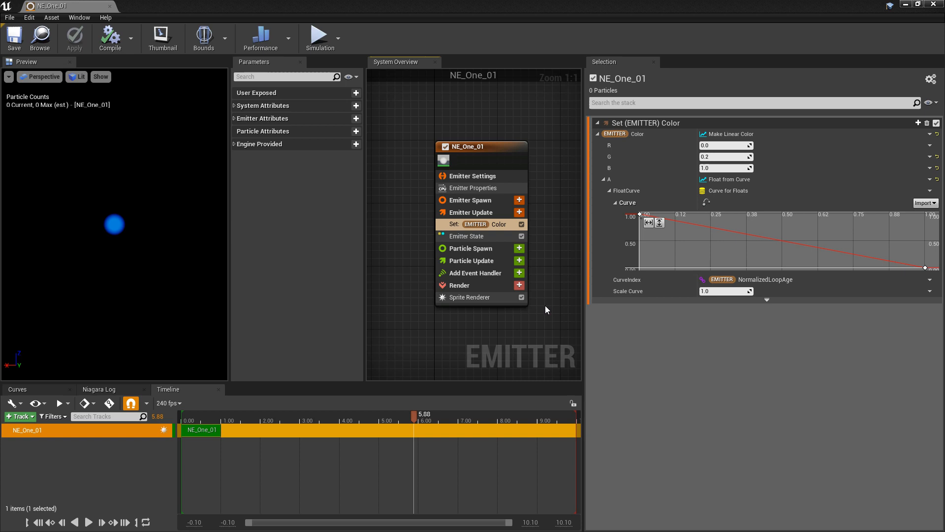
Step: Set Emitter State to Self life cycle with Once loop behaviour
{"action": "left_click", "coordinate": [467, 236]}
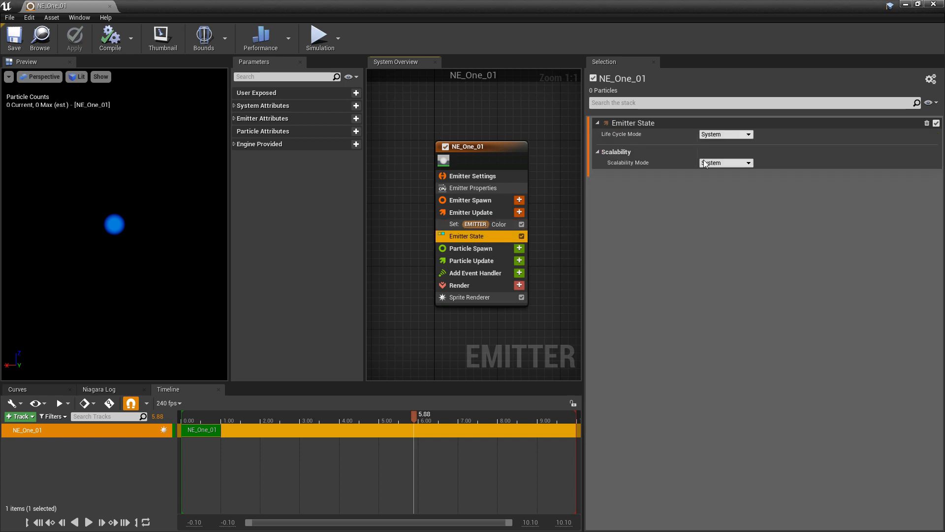
{"action": "left_click", "coordinate": [725, 134]}
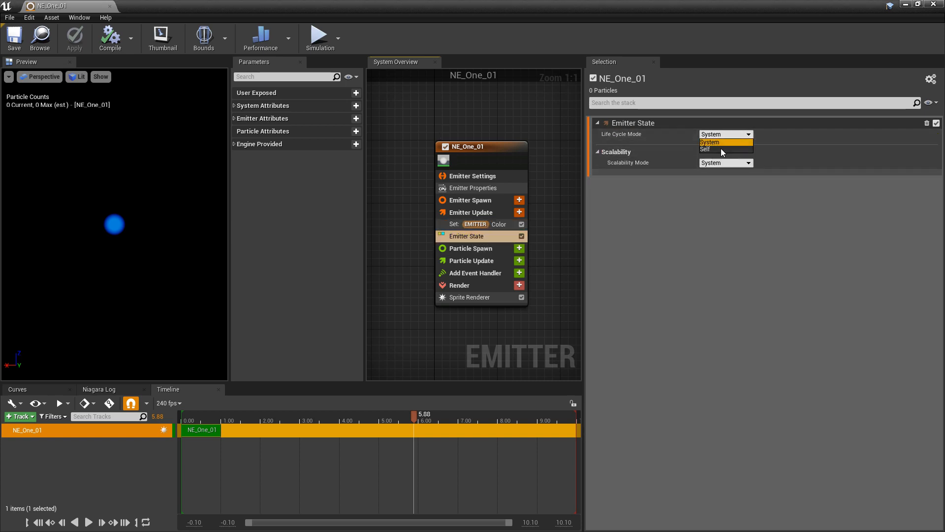
{"action": "left_click", "coordinate": [705, 148]}
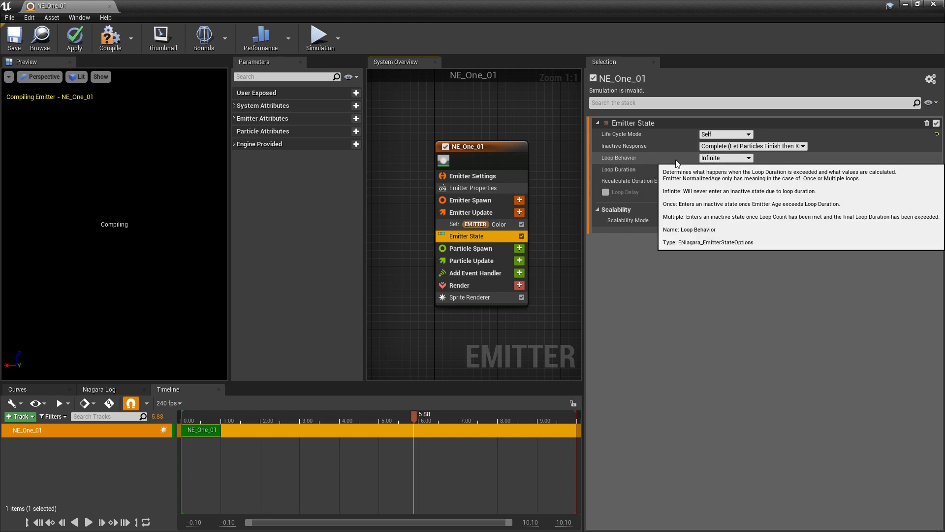
{"action": "left_click", "coordinate": [725, 158]}
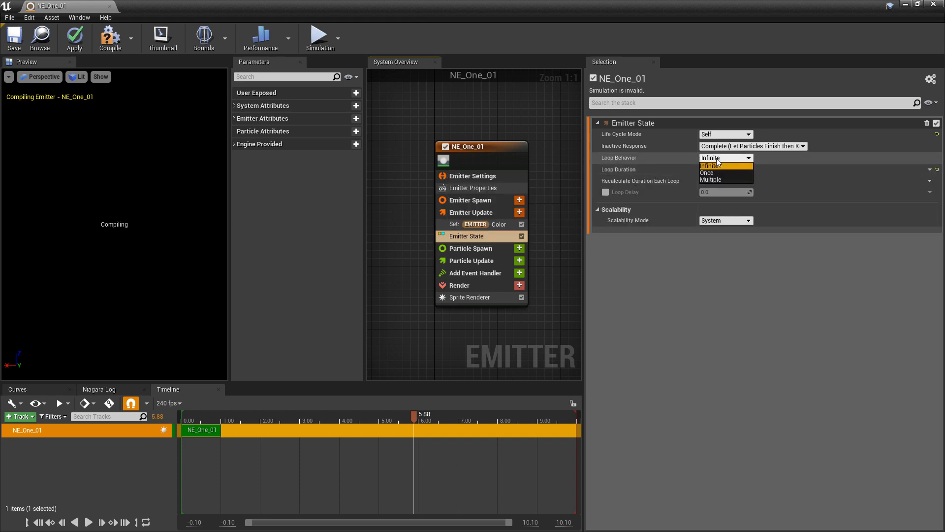
{"action": "left_click", "coordinate": [706, 174]}
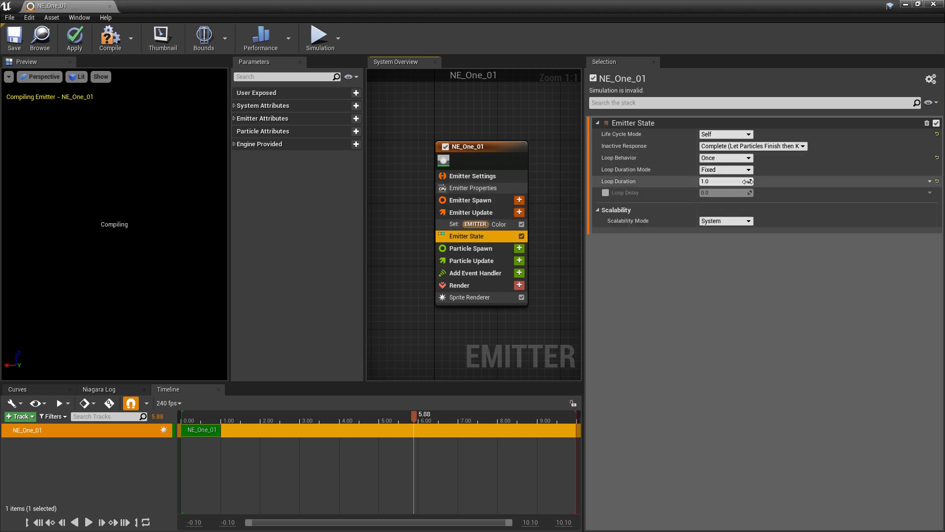